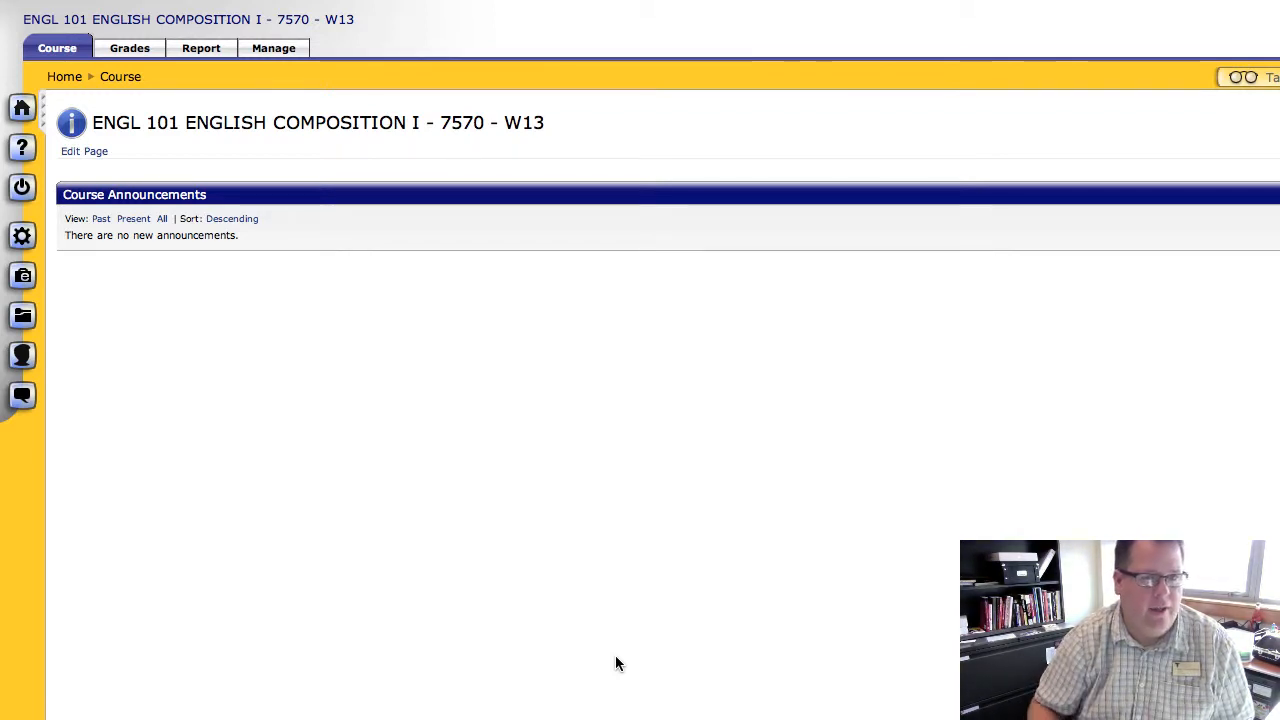
pyautogui.moveTo(120, 76)
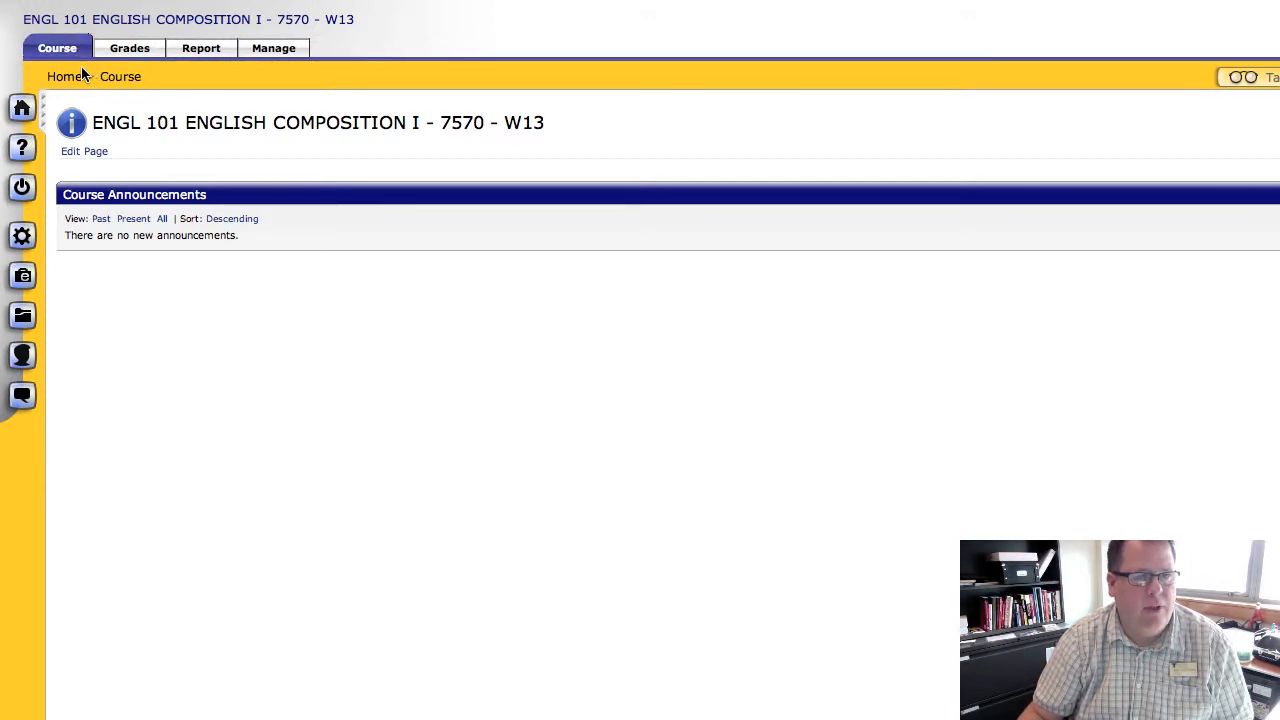
pyautogui.moveTo(318, 300)
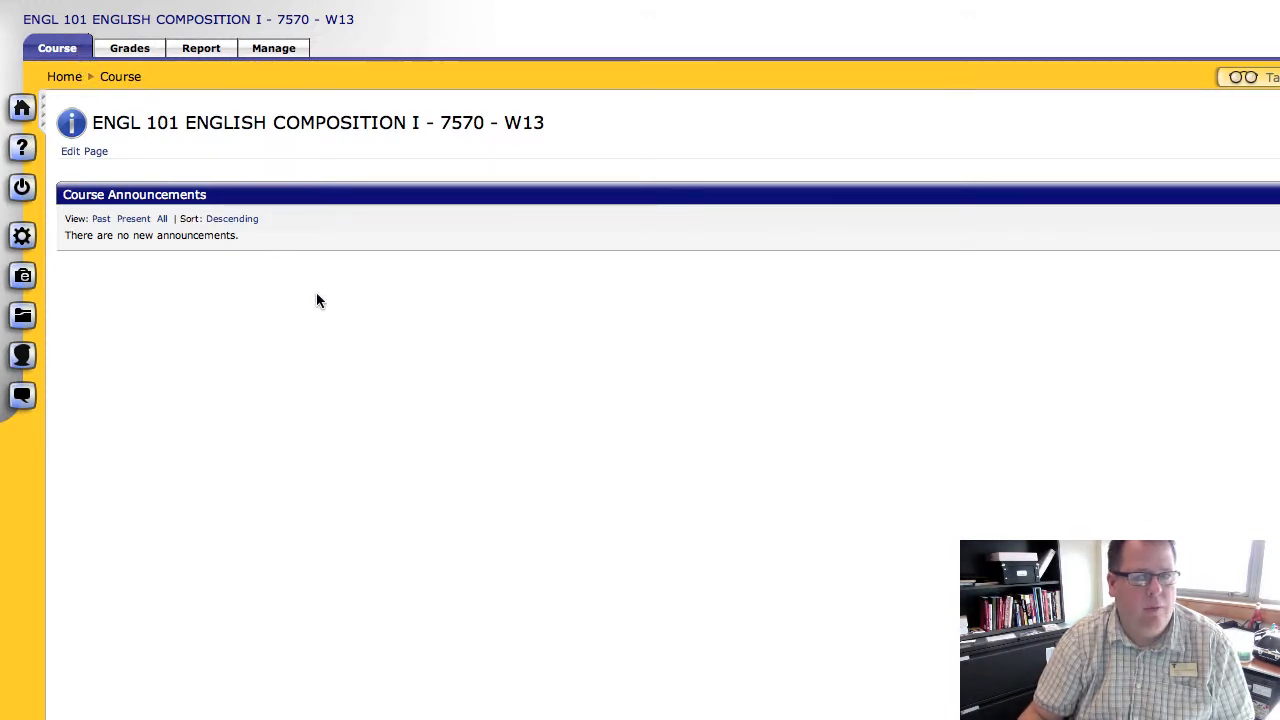
pyautogui.moveTo(130, 48)
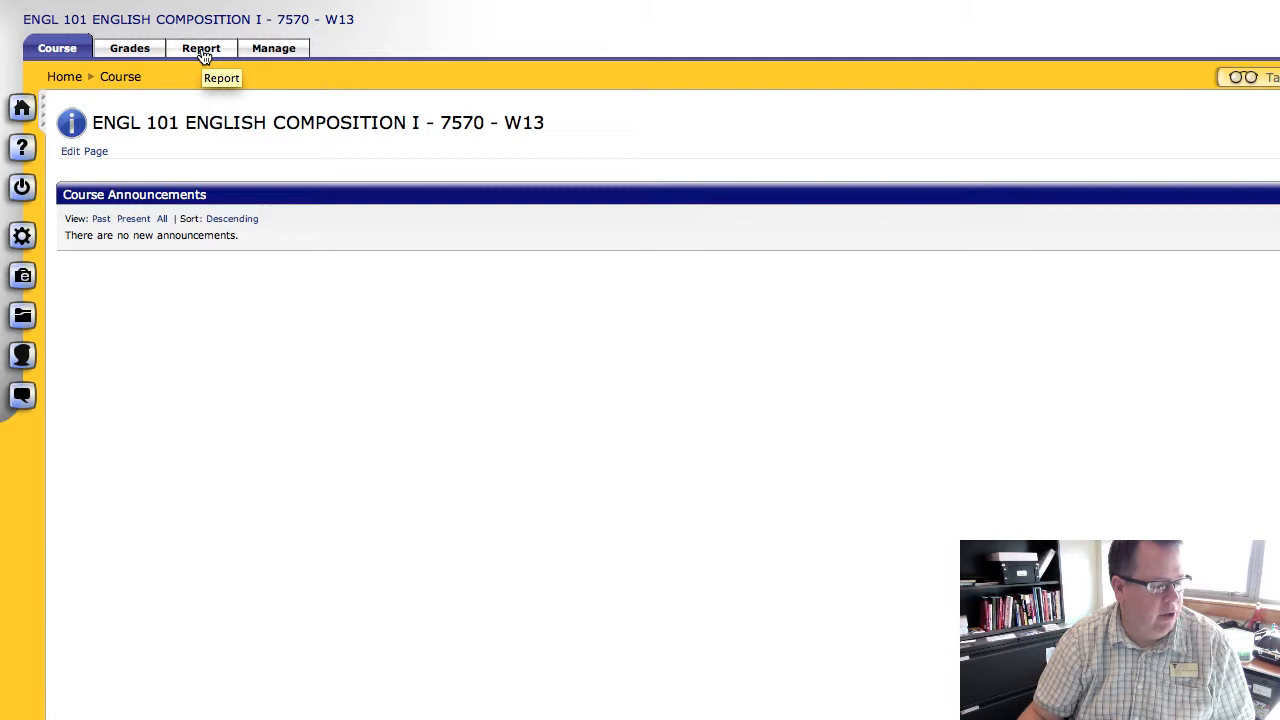
pyautogui.moveTo(272, 48)
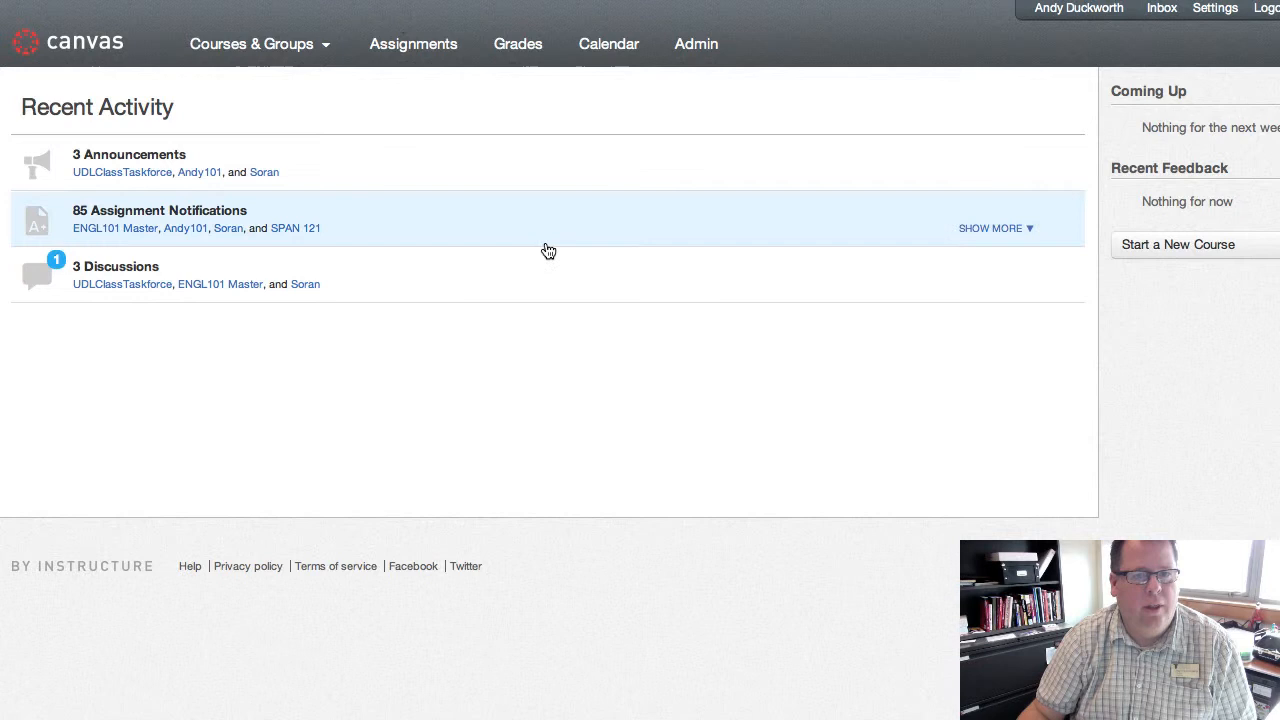
pyautogui.moveTo(564, 344)
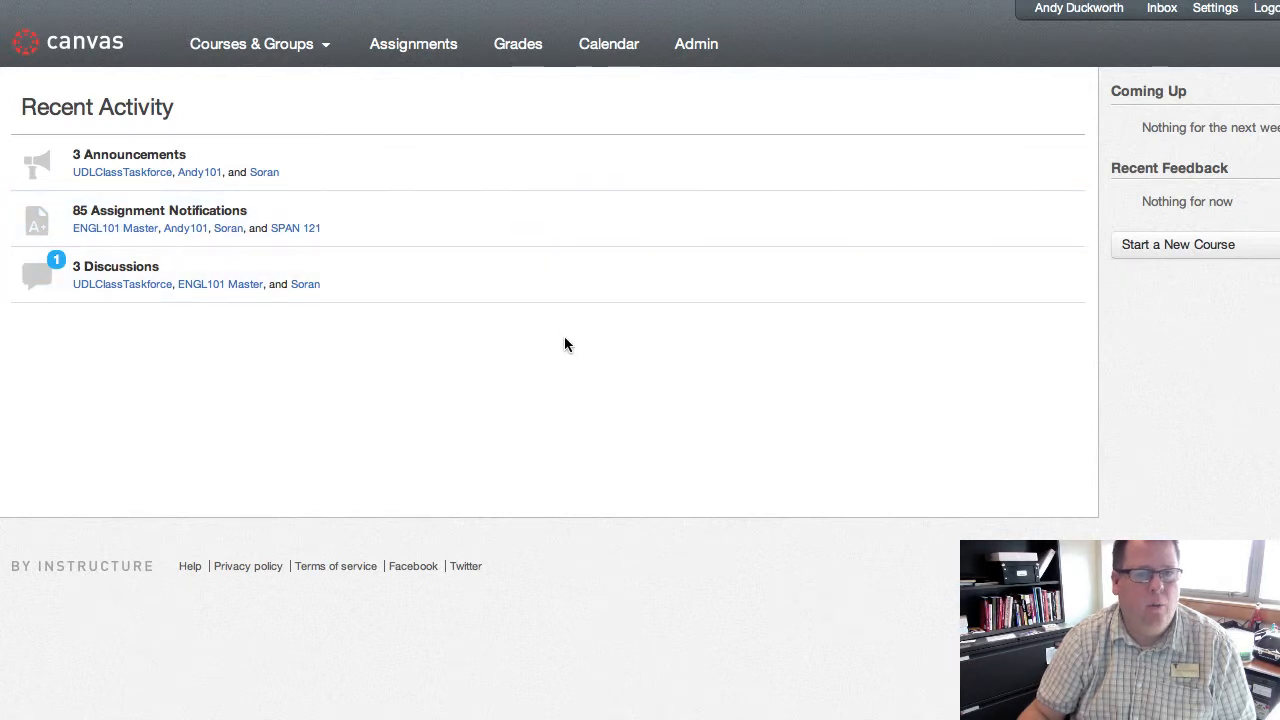